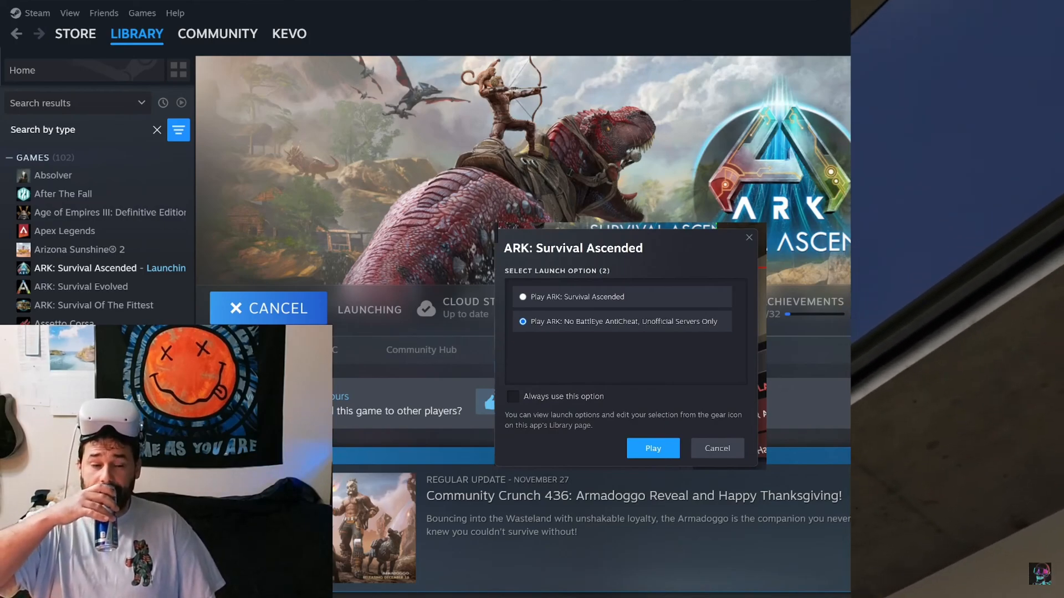
Start ARK in the 'No BattlEye AntiCheat, Unofficial Servers Only' launch mode.
click(650, 448)
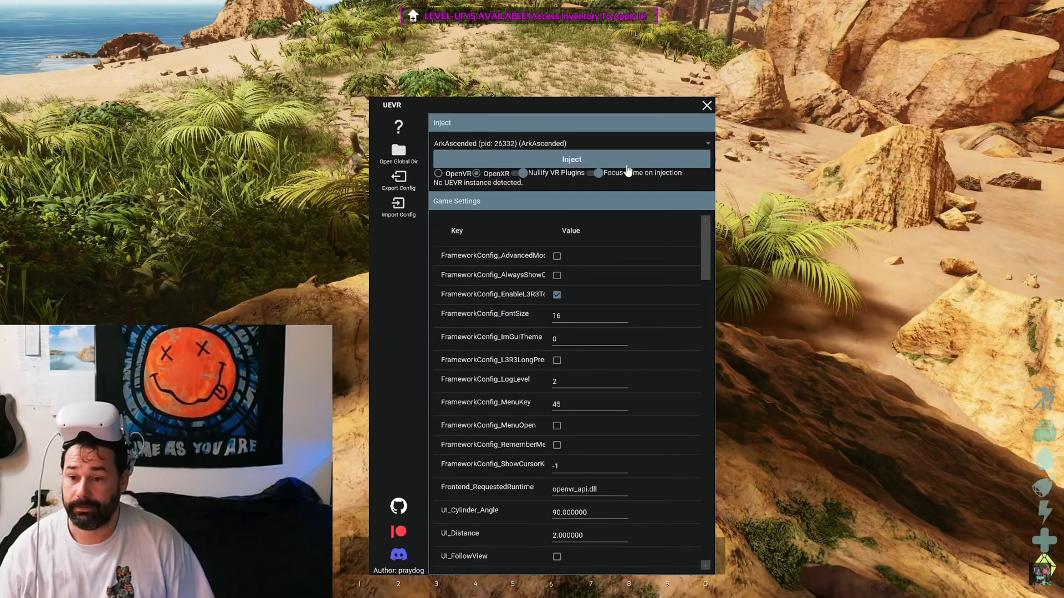
Inject UEVR into ArkAscended.exe with OpenXR so the frontend shows Connected.
click(572, 158)
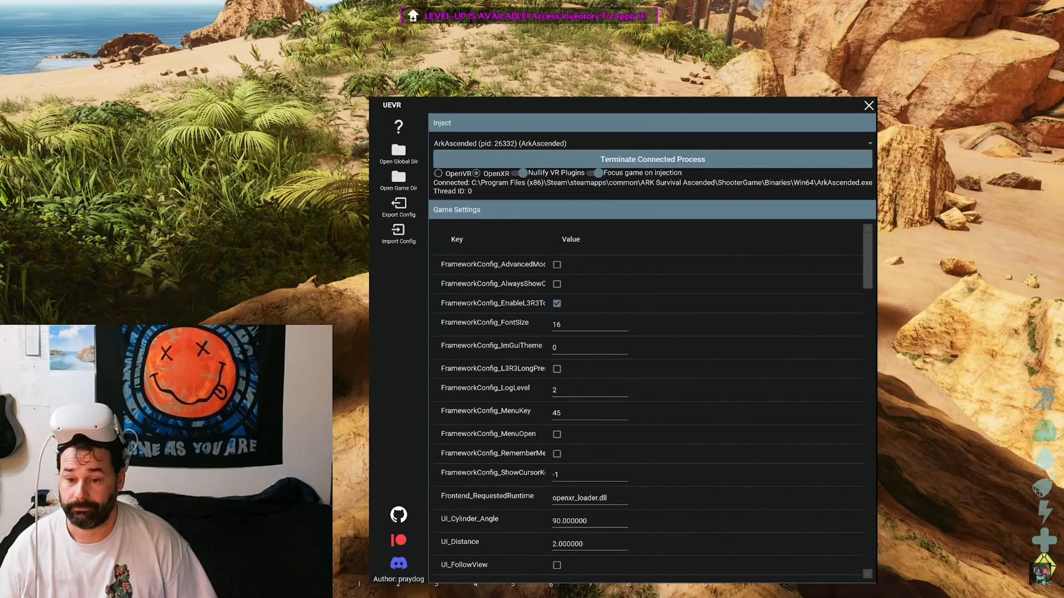
scroll(down, 3)
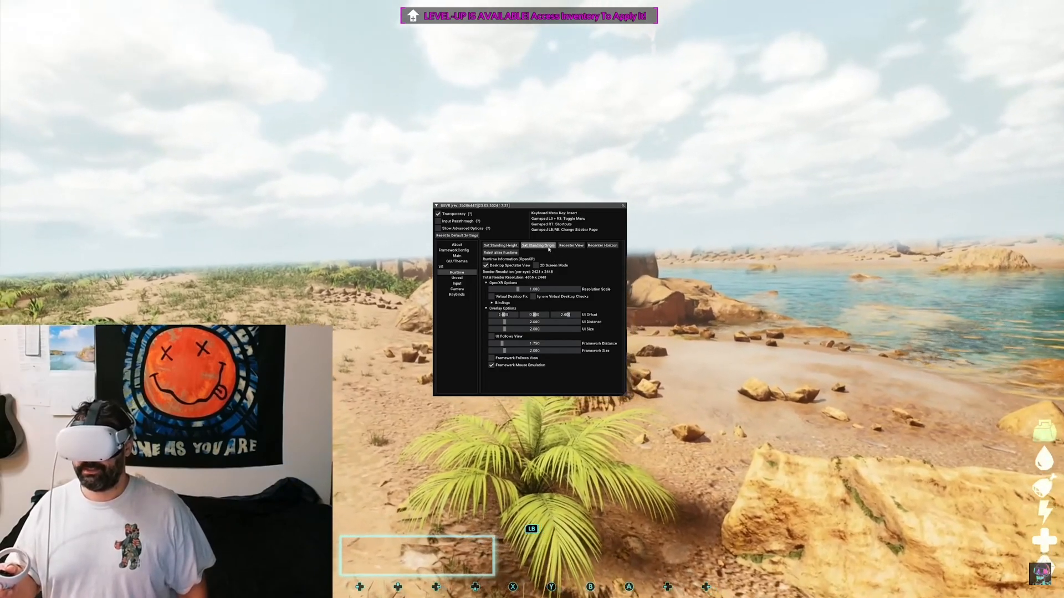
Set the standing origin and recenter the VR view on the Runtime page.
click(572, 245)
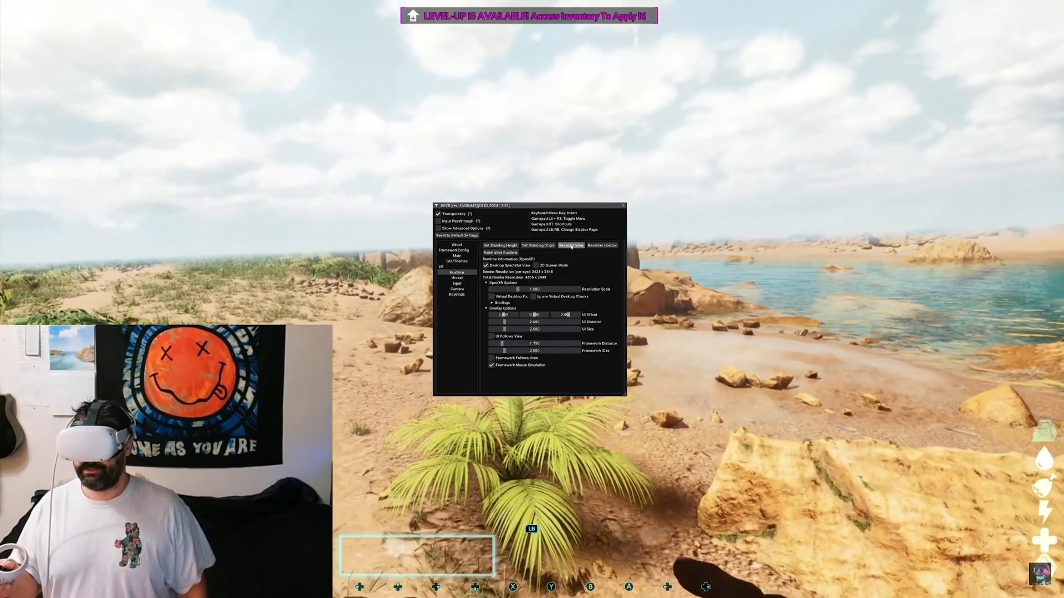
click(499, 253)
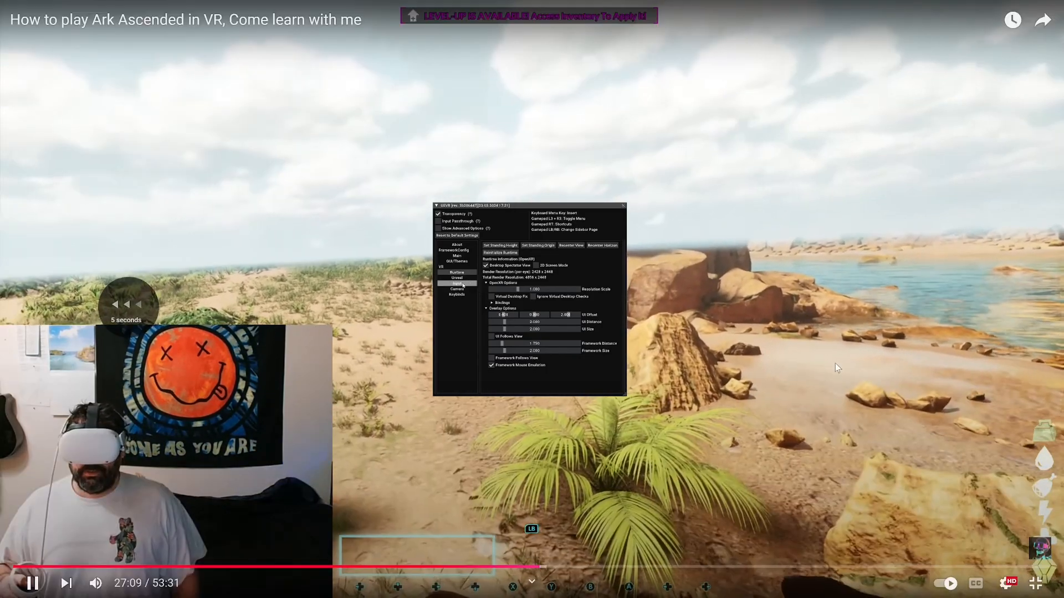
click(457, 277)
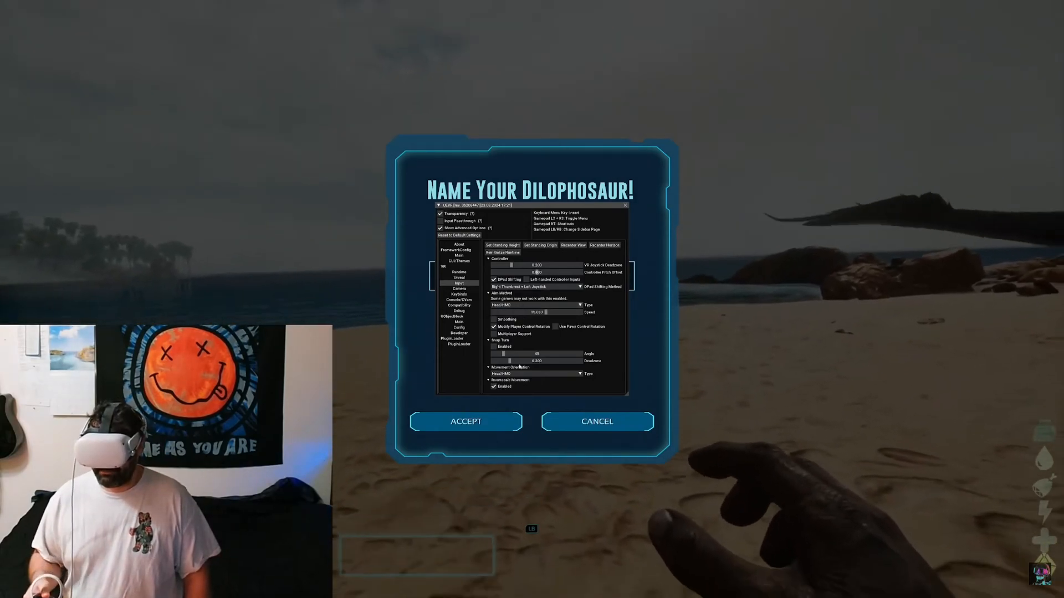
Reveal the Movement Orientation Type choices, then the Aim Method Type choices.
click(579, 374)
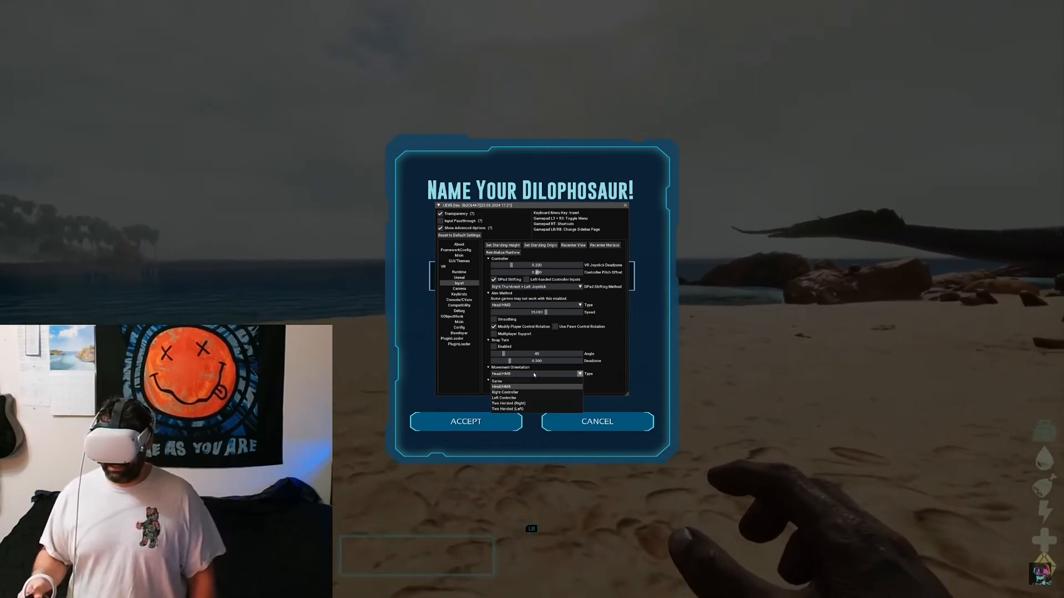
mouse_move(534, 387)
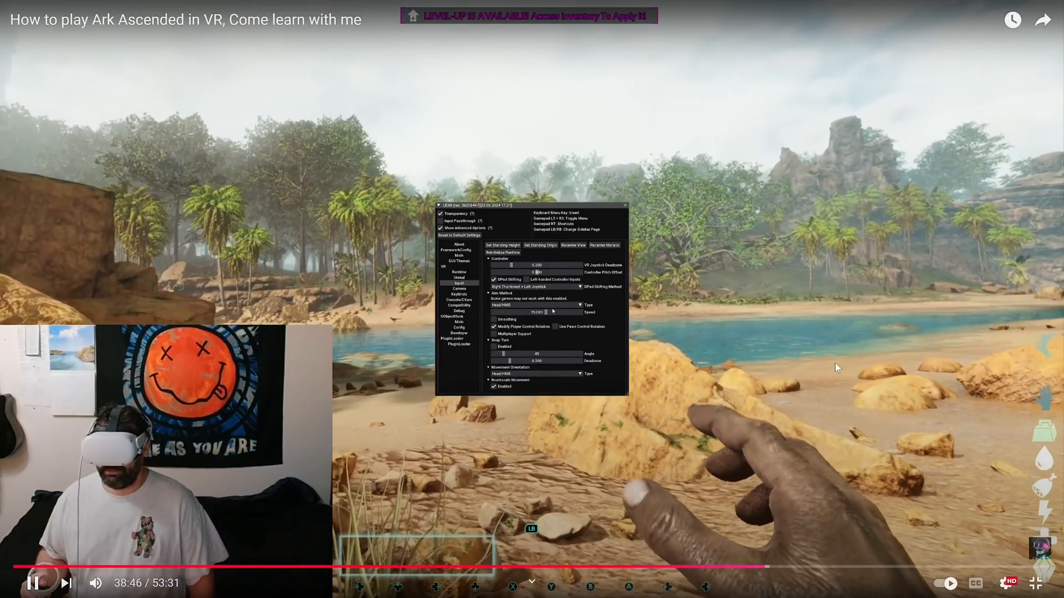
click(579, 305)
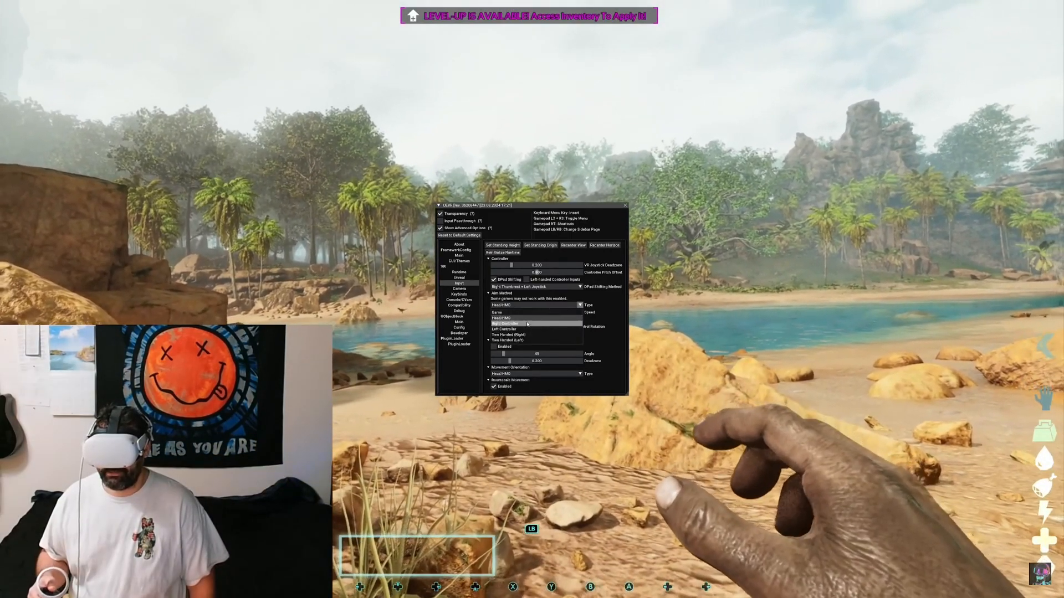